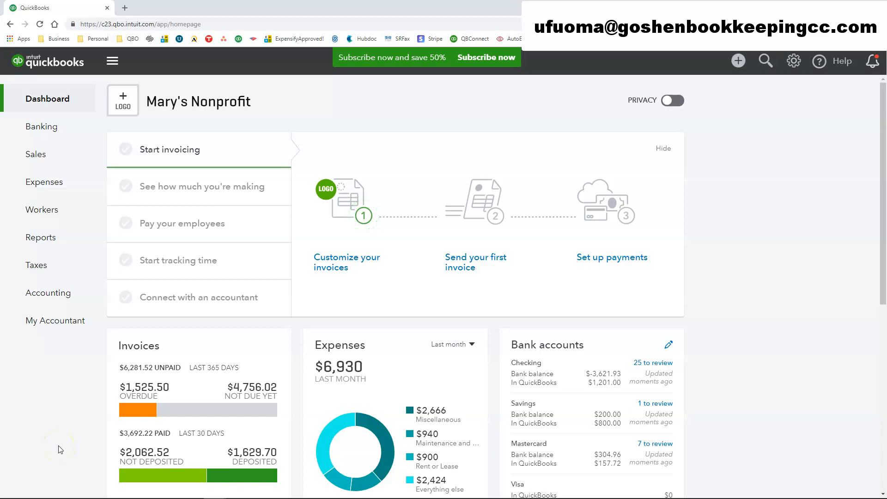
mouse_move(784, 181)
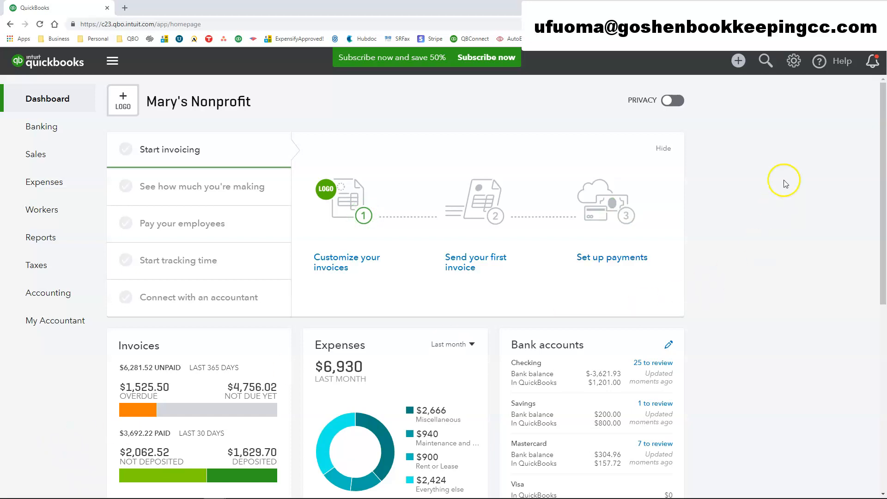
Begin a new Receive Payment from the Create menu under Customers.
left_click(738, 61)
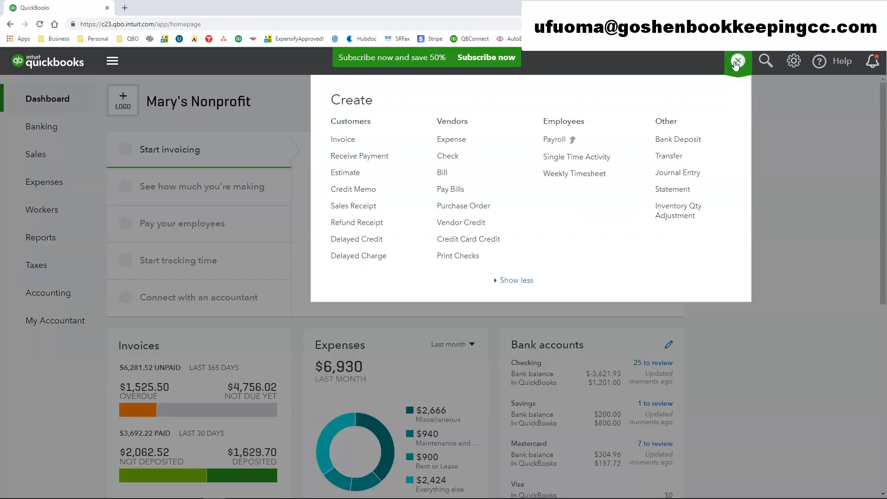
mouse_move(370, 160)
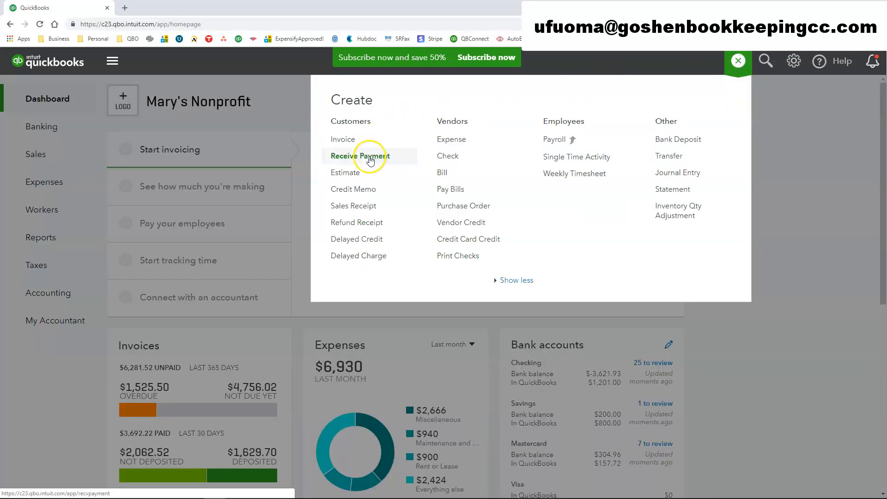
left_click(359, 156)
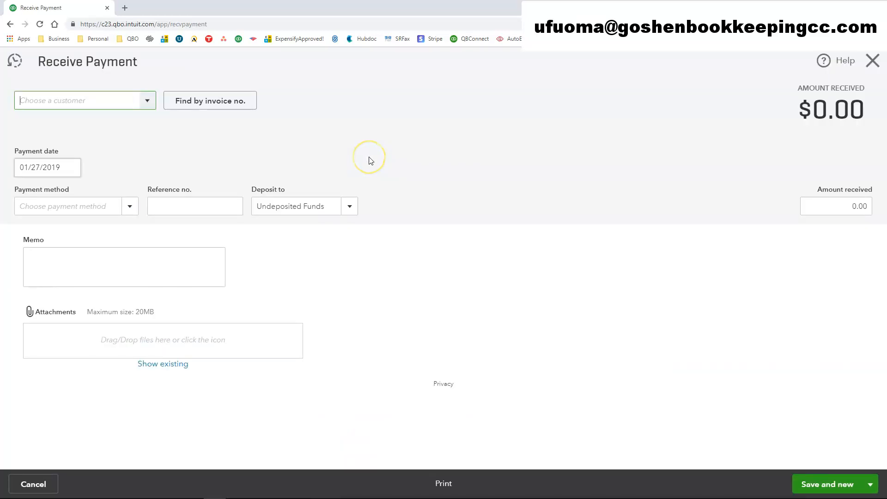
mouse_move(333, 138)
type("Serv")
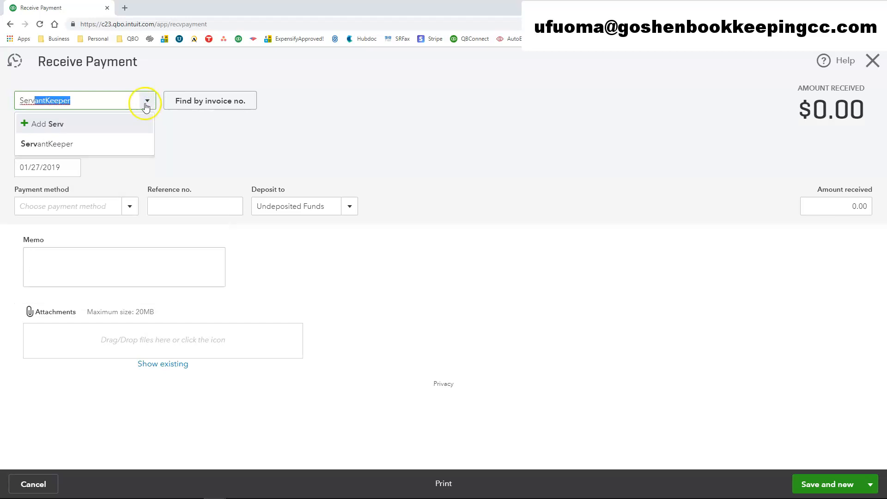
Choose ServantKeeper as the customer, briefly checking the invoice-number lookup, so Invoice #1038 for 1,000.00 appears.
left_click(46, 143)
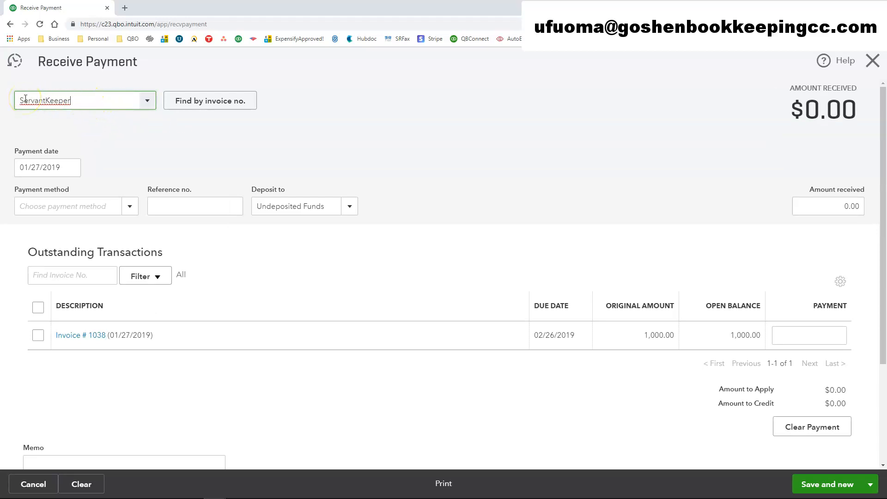
mouse_move(63, 99)
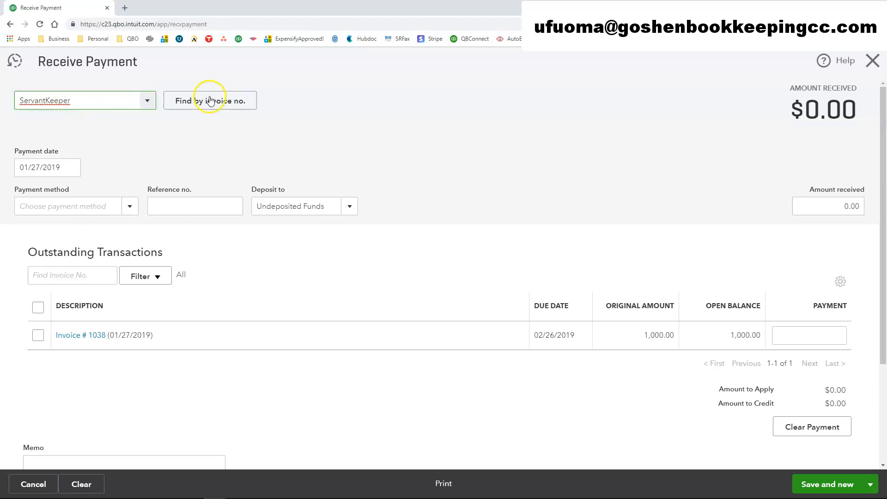
mouse_move(227, 108)
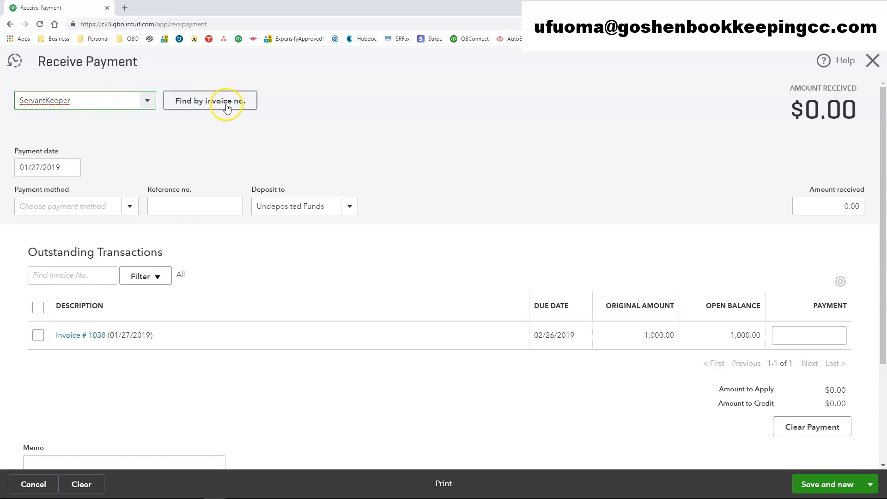
left_click(209, 100)
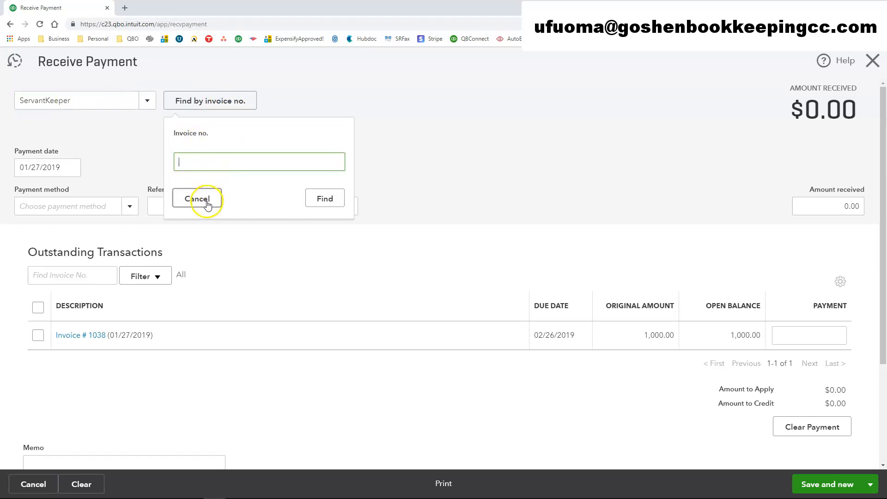
left_click(198, 198)
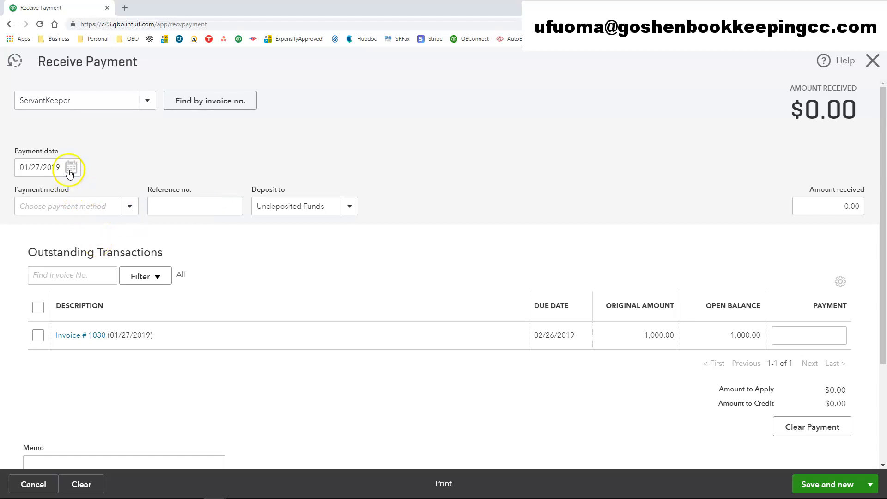
mouse_move(85, 174)
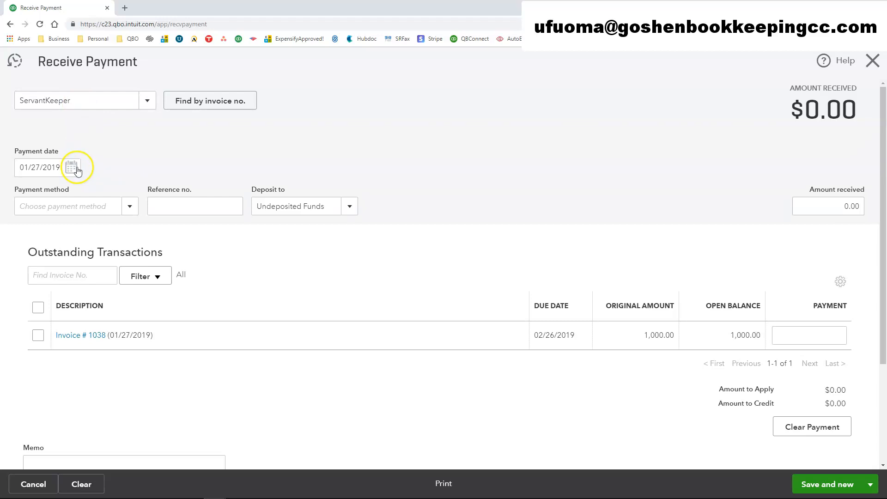
Keep 01/27/2019 as the payment date, set the method to Check and enter reference number 1205.
left_click(71, 167)
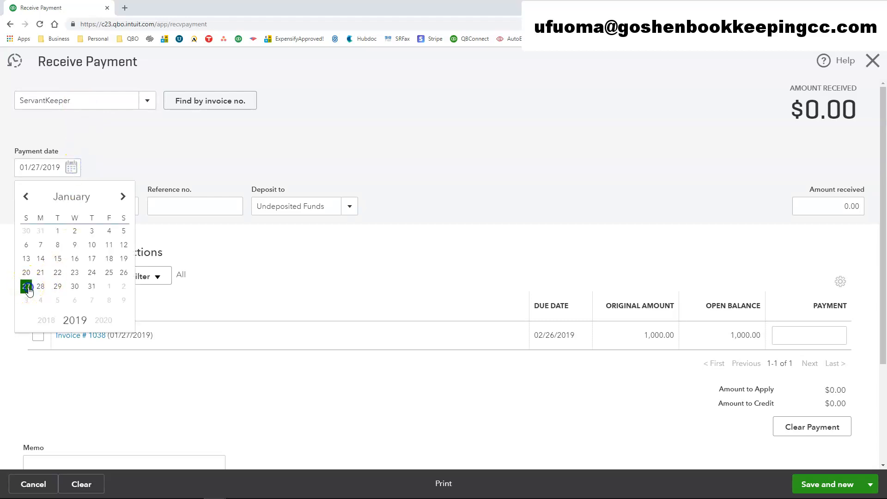
left_click(26, 287)
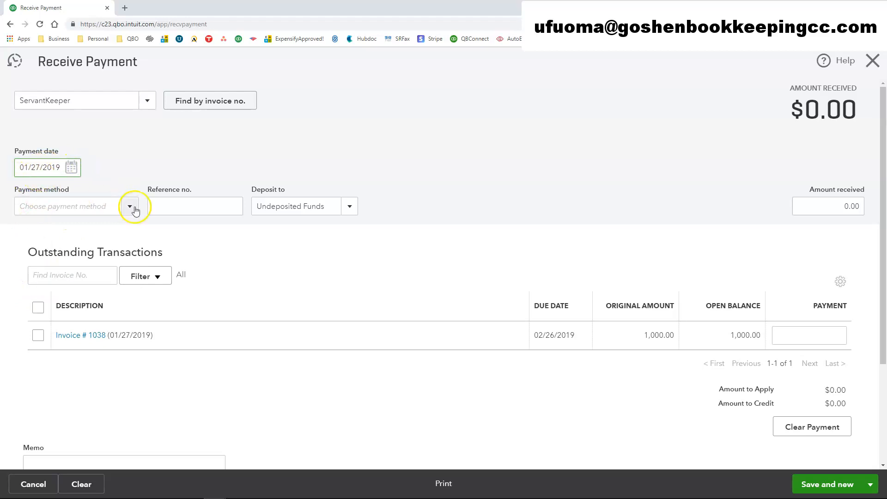
left_click(130, 206)
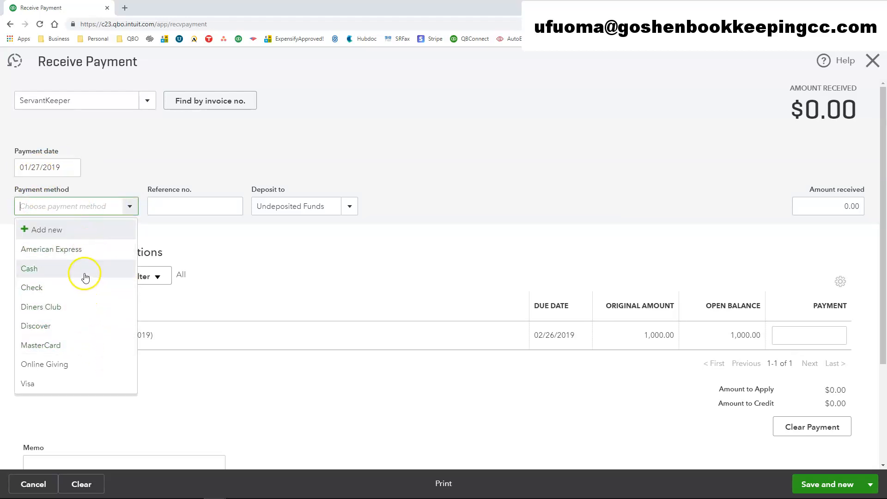
mouse_move(81, 257)
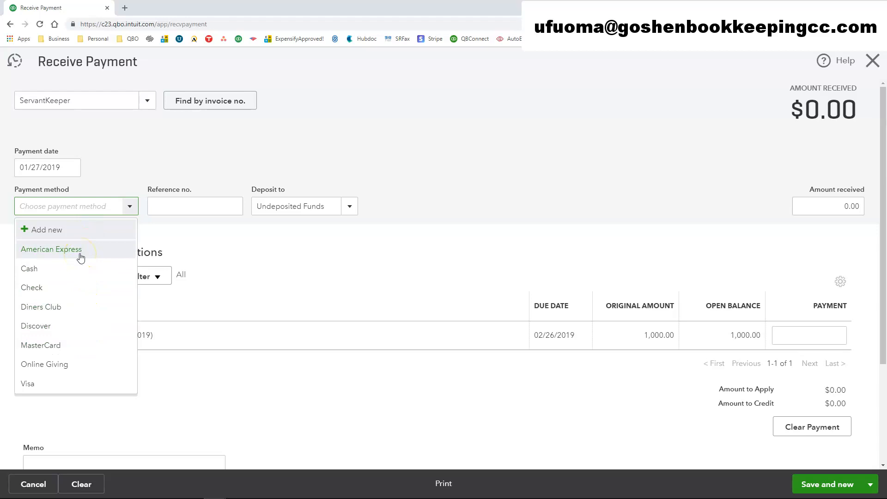
mouse_move(78, 298)
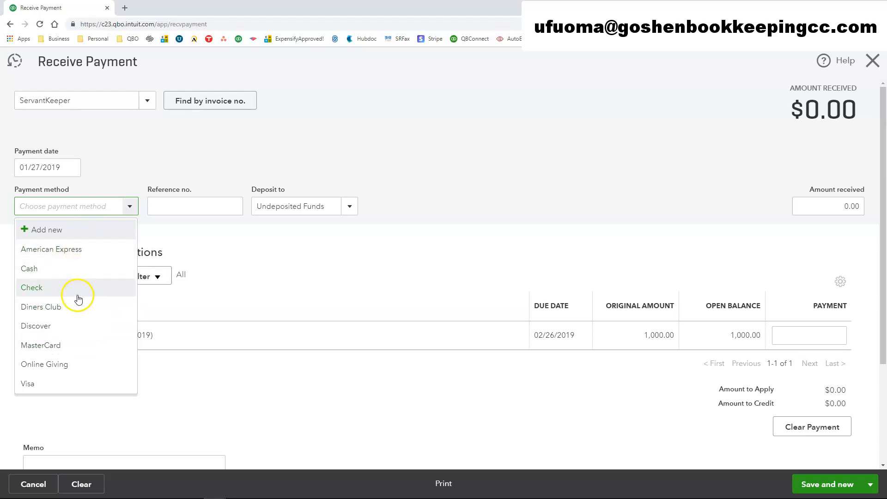
mouse_move(92, 336)
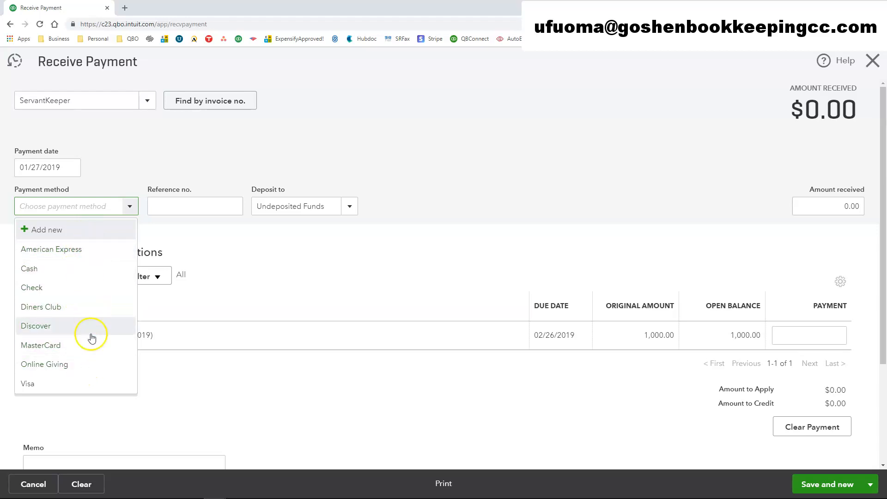
mouse_move(70, 285)
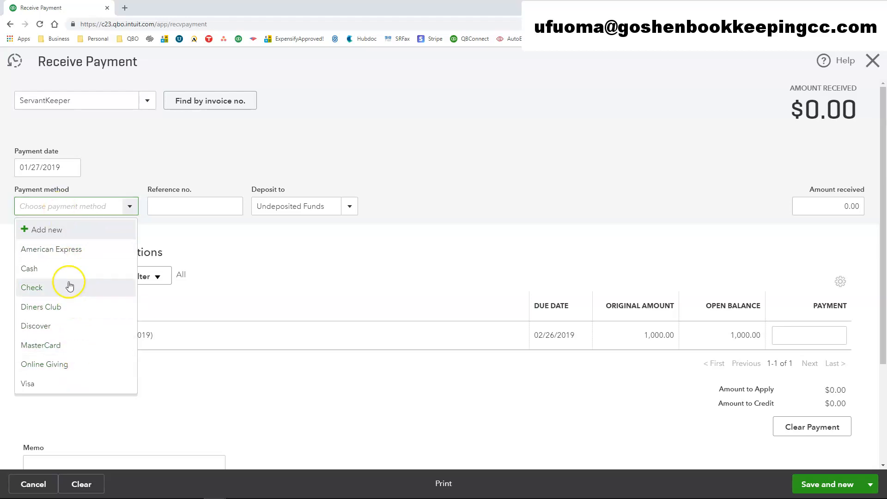
left_click(32, 288)
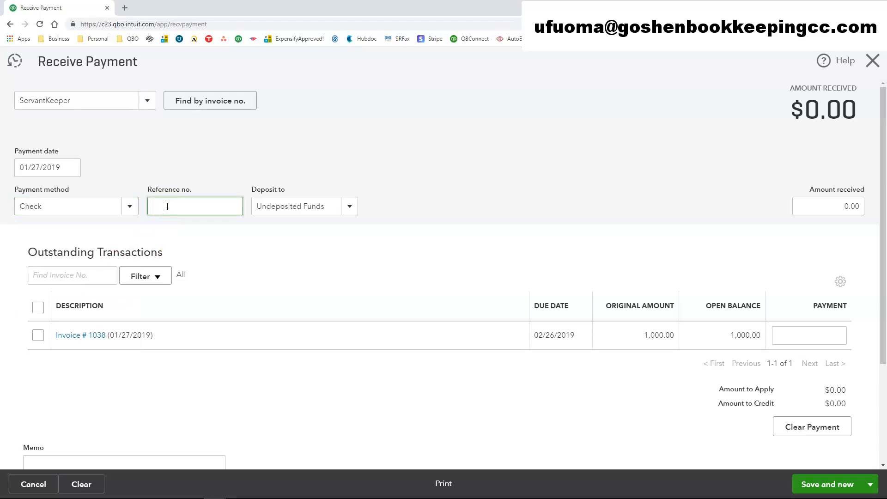
type("1205")
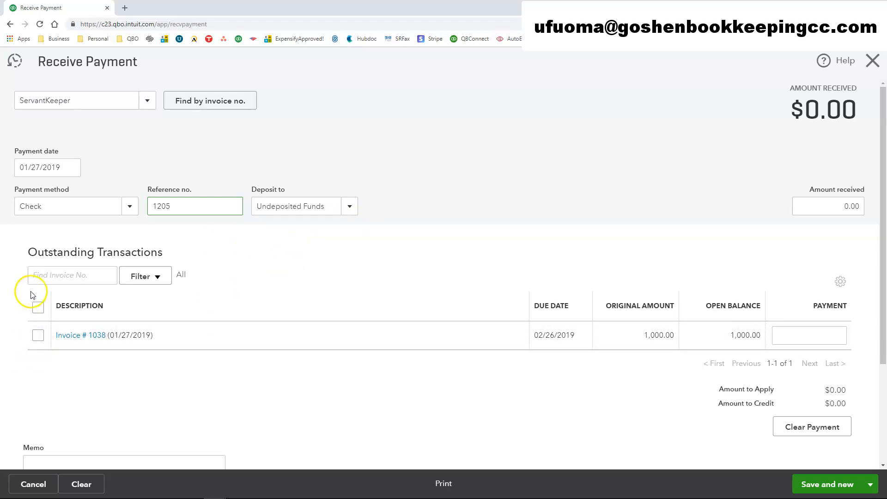
Tick Invoice #1038 so the full 1,000.00 payment is applied to it.
left_click(72, 275)
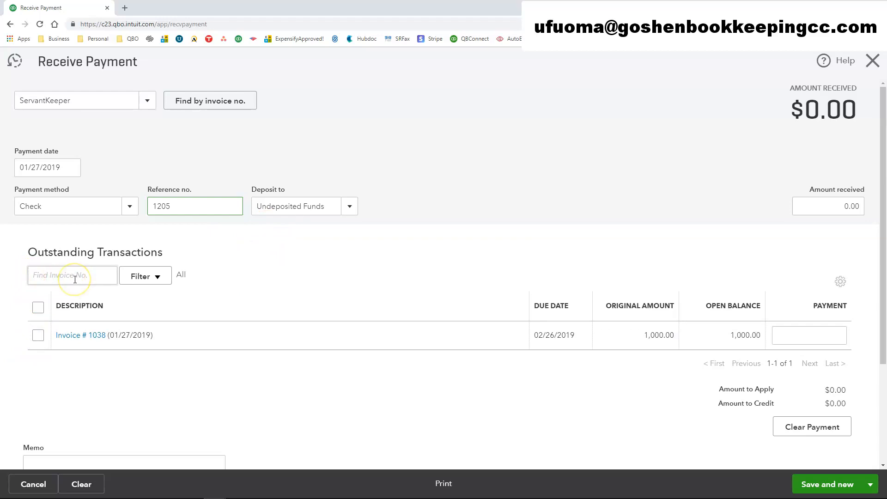
mouse_move(39, 350)
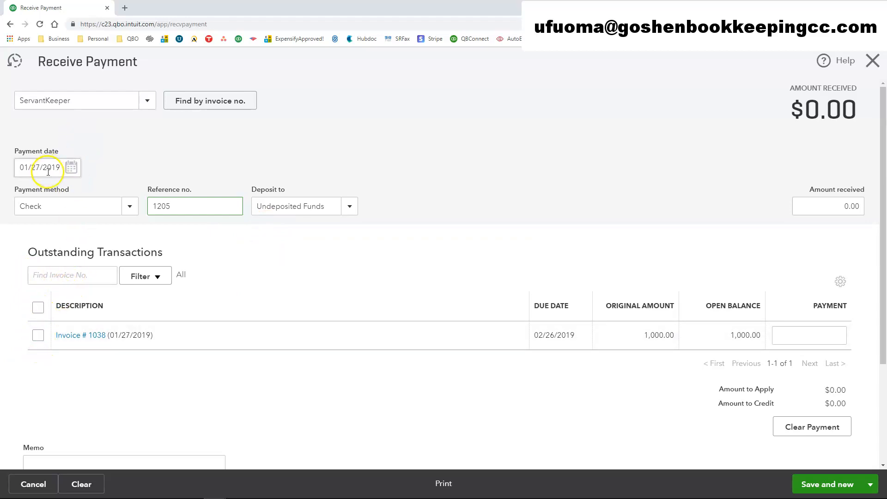
left_click(38, 346)
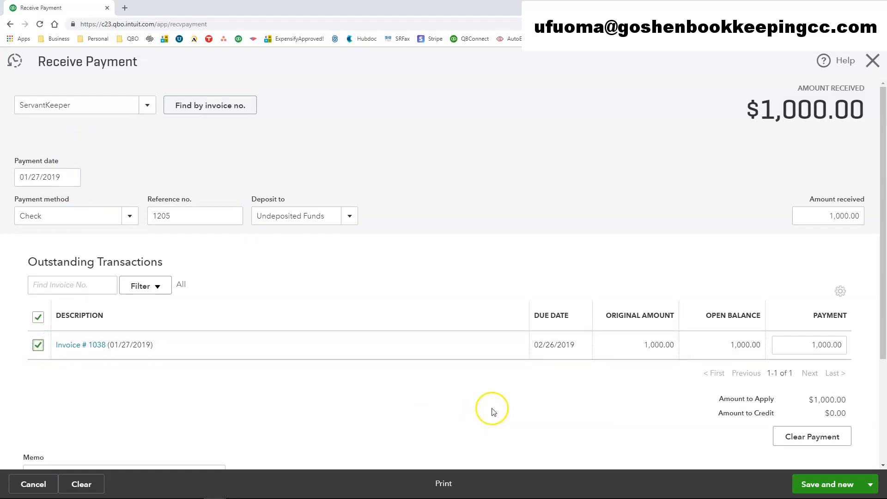
mouse_move(487, 400)
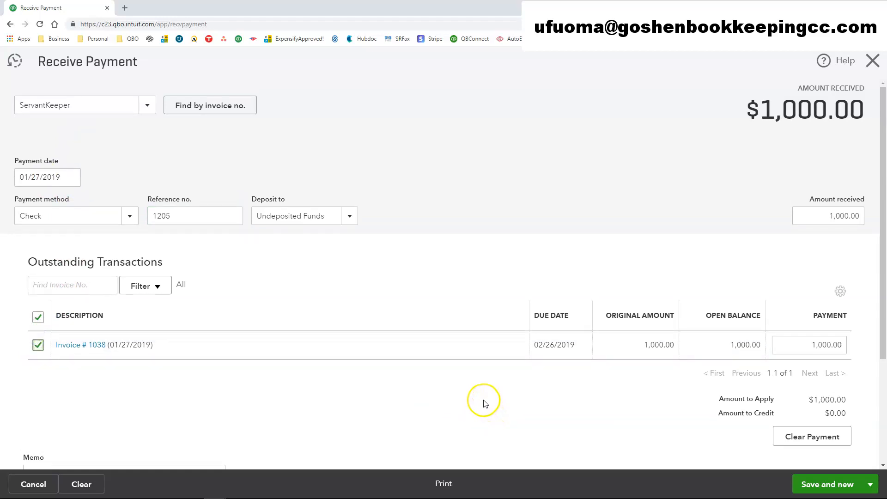
left_click(812, 346)
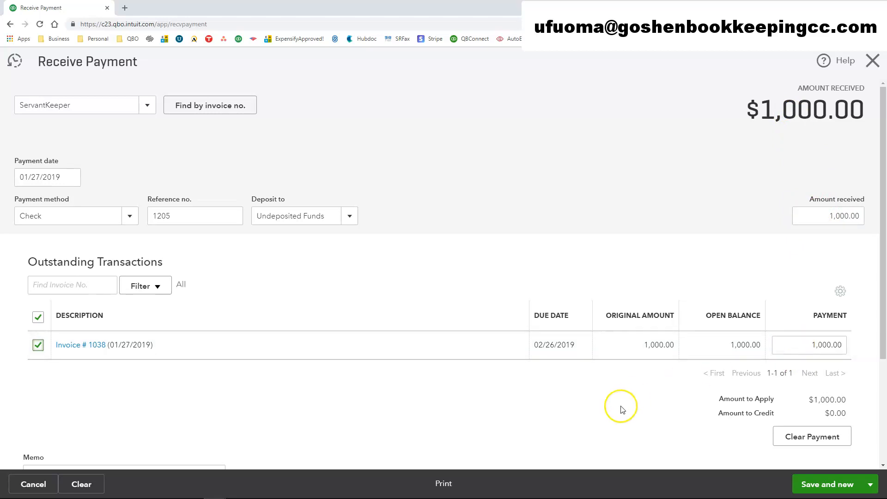
Enter the memo "Add special memo from the copy of the check" on the payment.
scroll("down", 3)
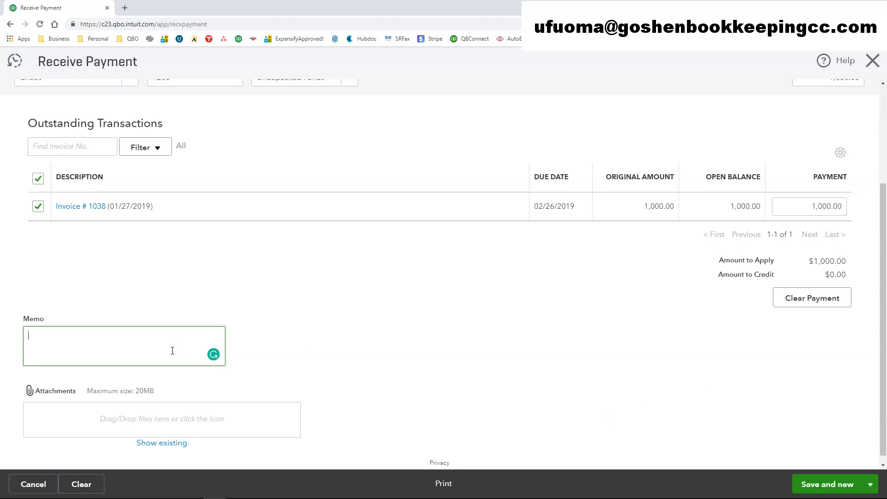
type("Add s")
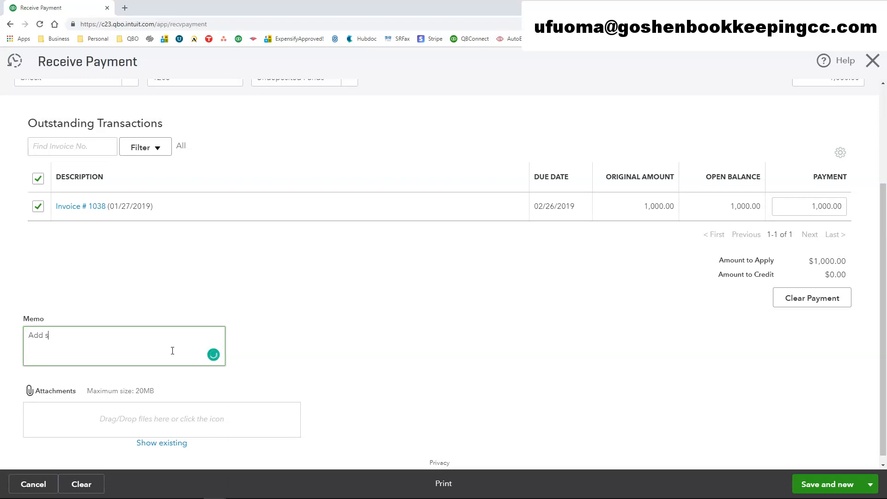
type("pecial memor")
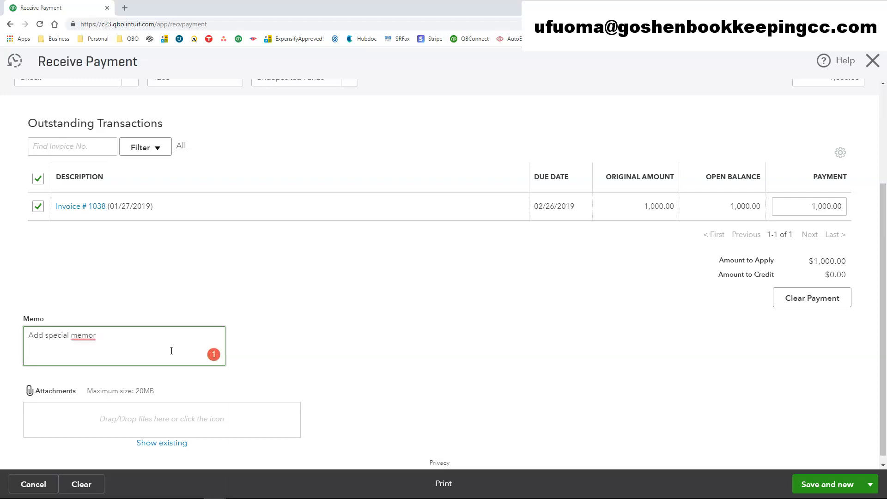
type("Add special memo from copy of the check")
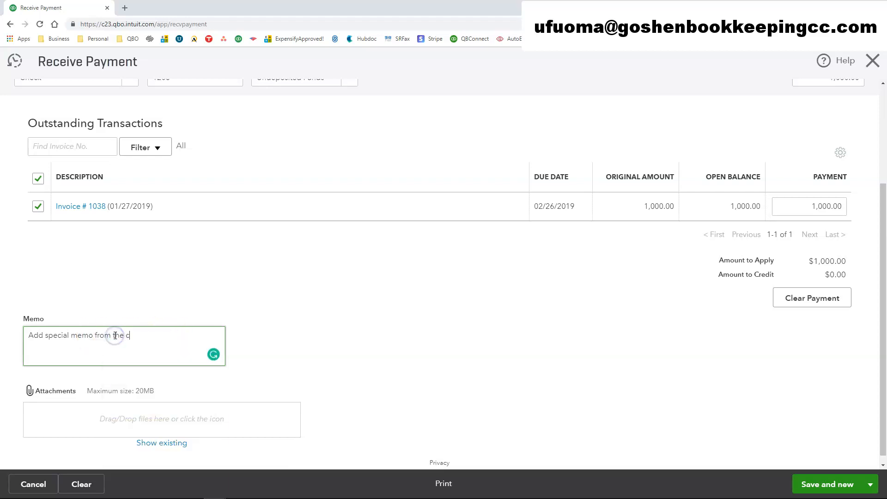
type("opy of the check")
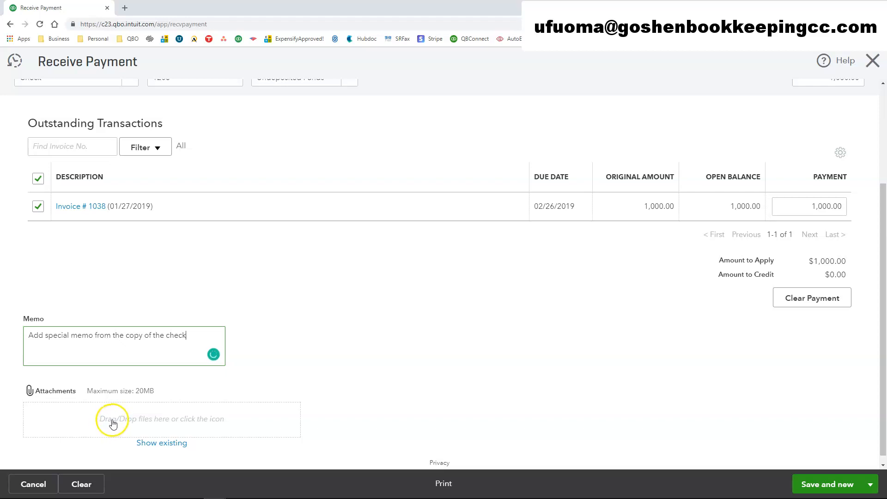
mouse_move(120, 424)
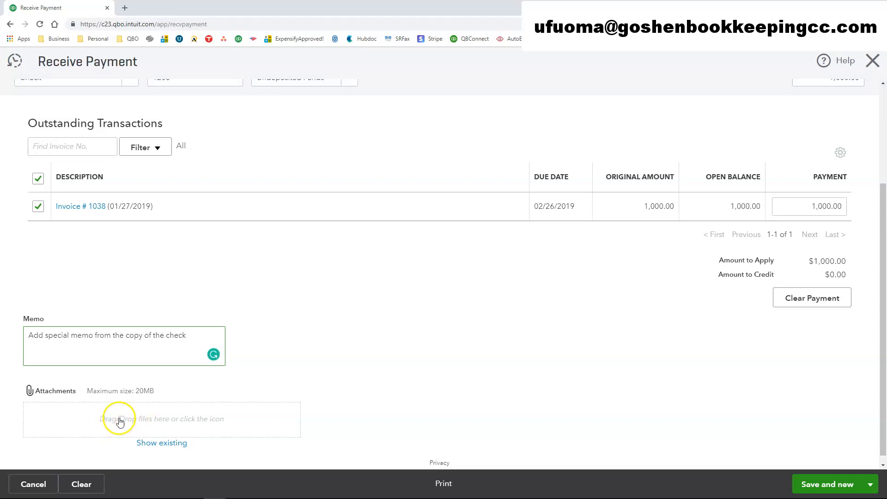
mouse_move(144, 423)
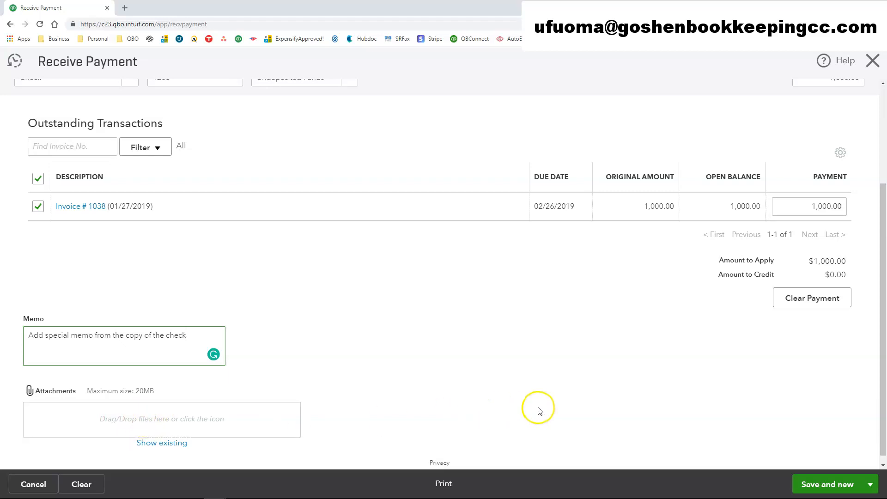
mouse_move(444, 484)
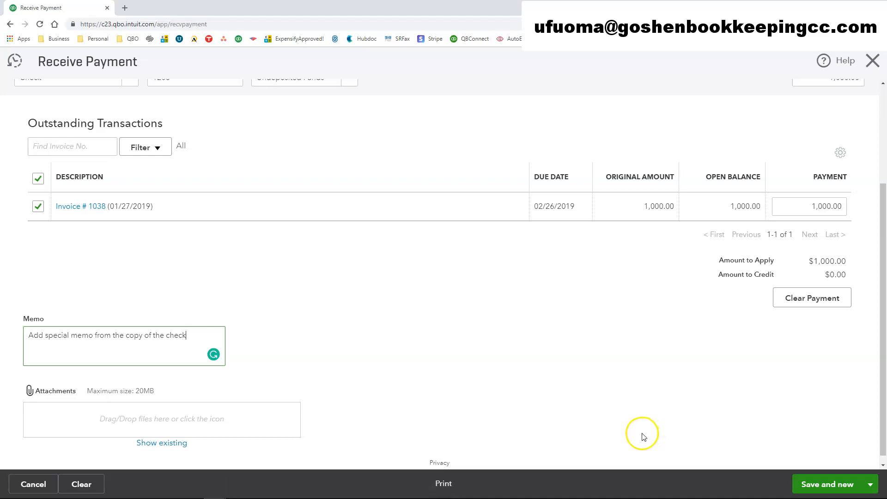
mouse_move(640, 432)
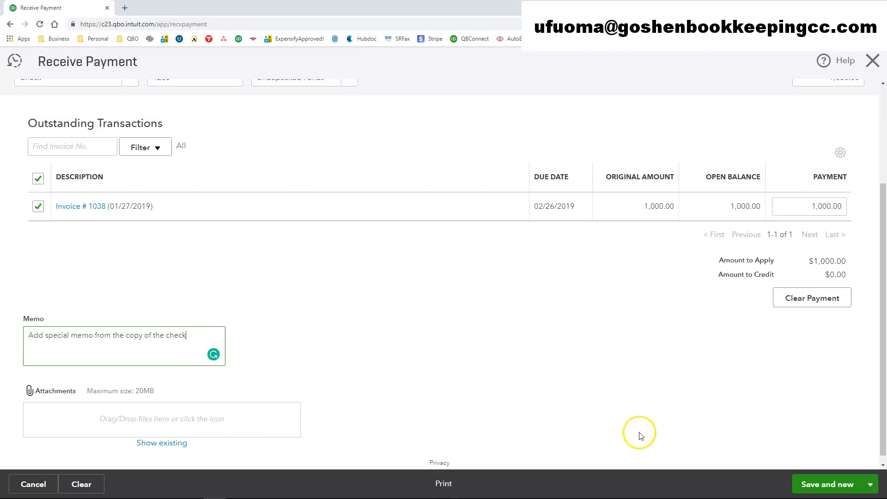
mouse_move(877, 456)
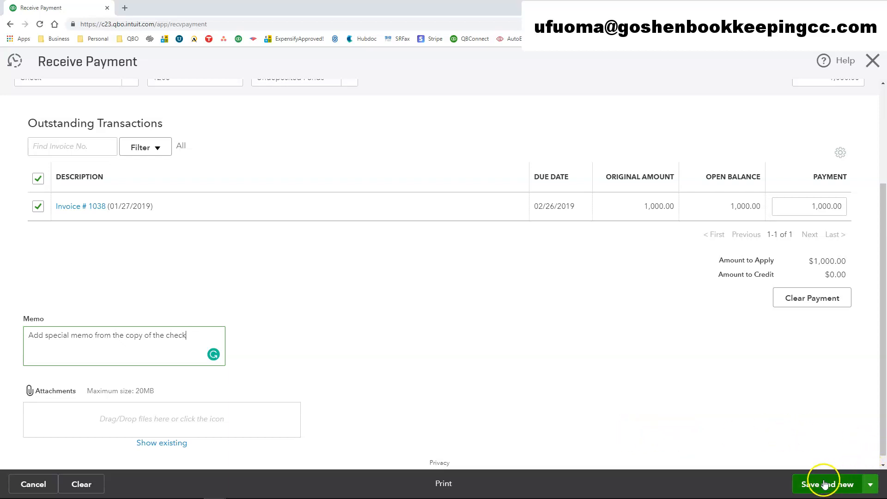
Save and close payment 1205, returning to the Mary's Nonprofit dashboard.
left_click(870, 484)
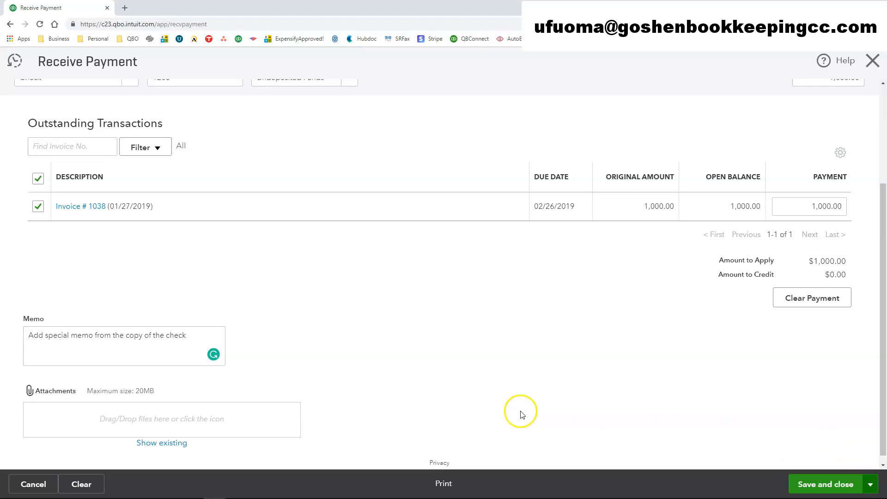
left_click(827, 484)
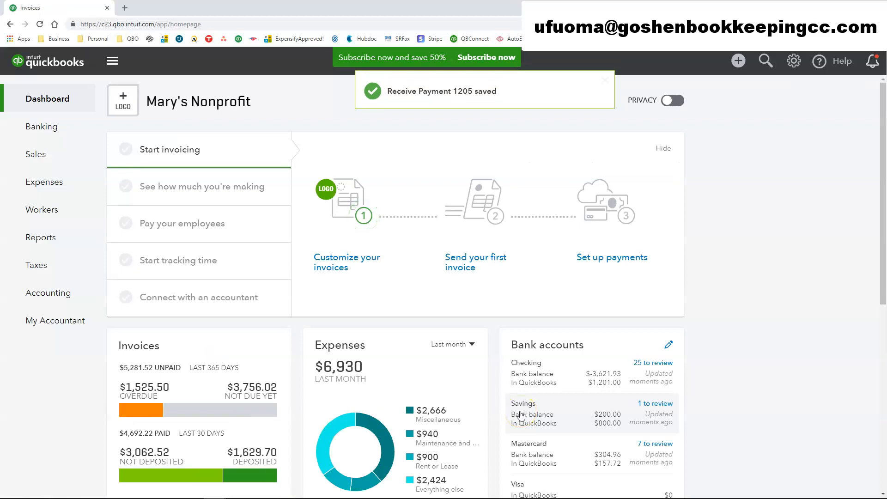
left_click(606, 80)
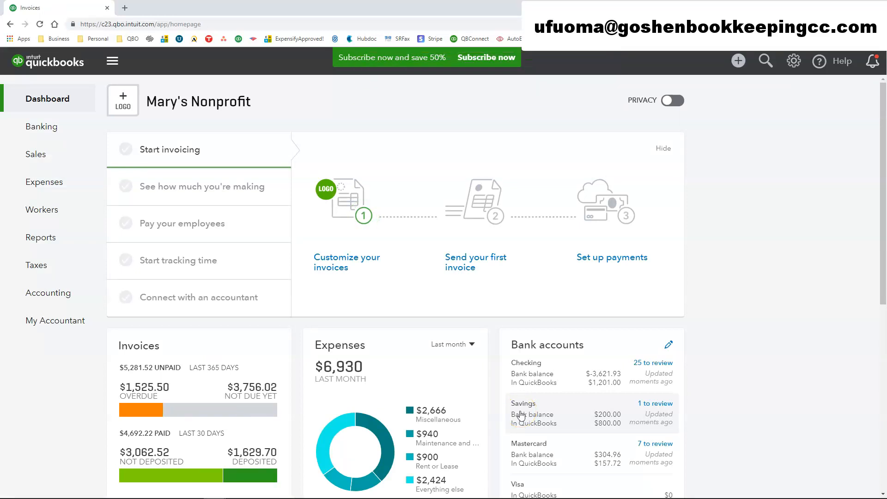